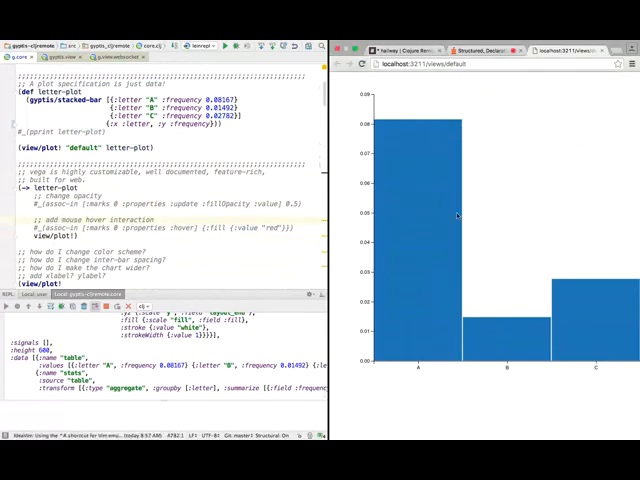
mouse_move(612, 176)
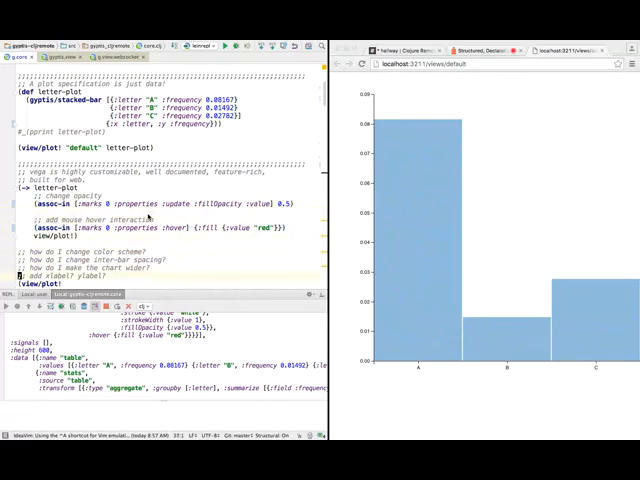
- Scroll the Clojure buffer to the letter-plot code setting red fill and axis titles
scroll("down", 3)
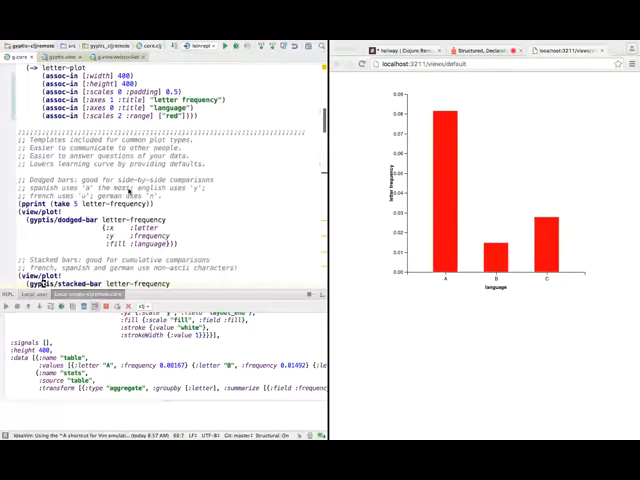
scroll("down", 3)
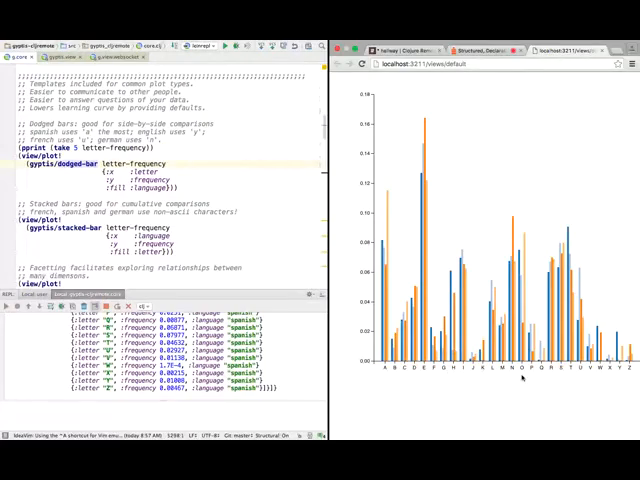
mouse_move(524, 380)
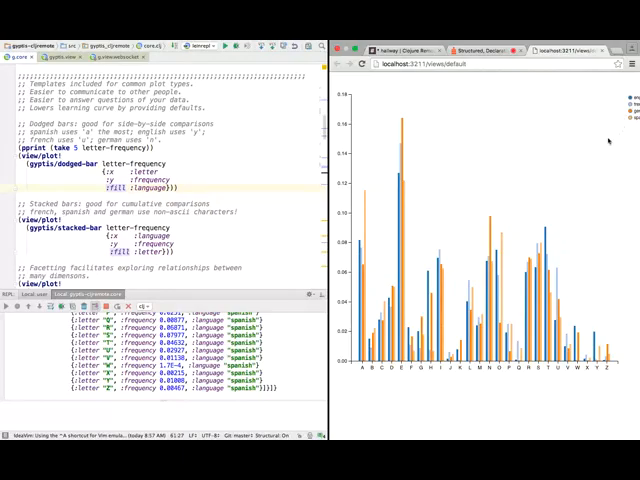
mouse_move(552, 222)
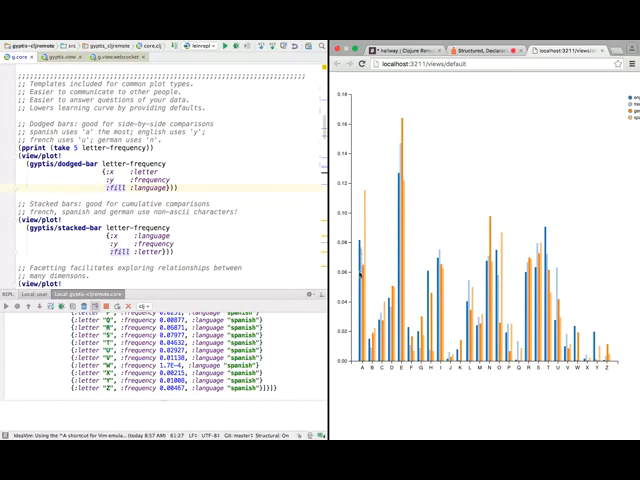
mouse_move(378, 232)
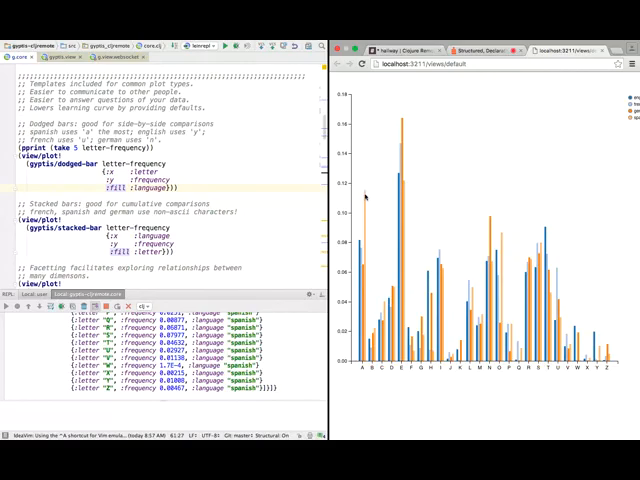
mouse_move(568, 118)
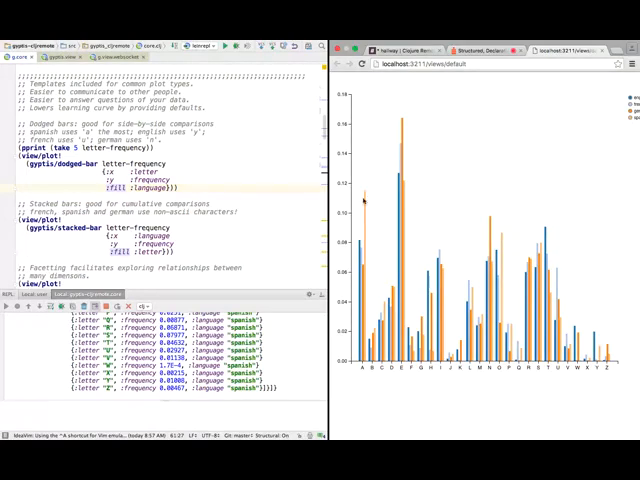
mouse_move(358, 190)
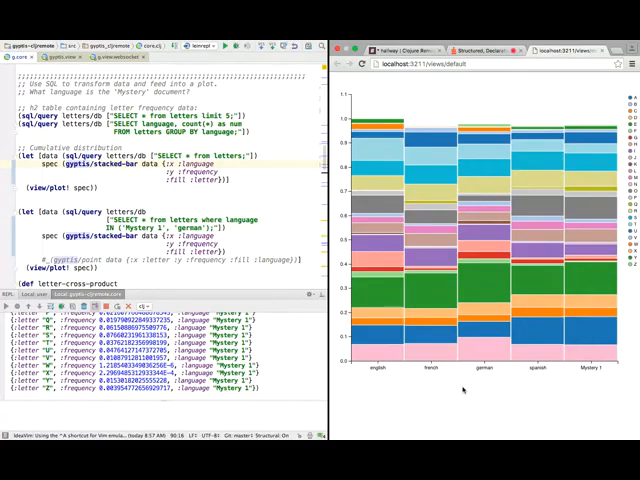
mouse_move(458, 390)
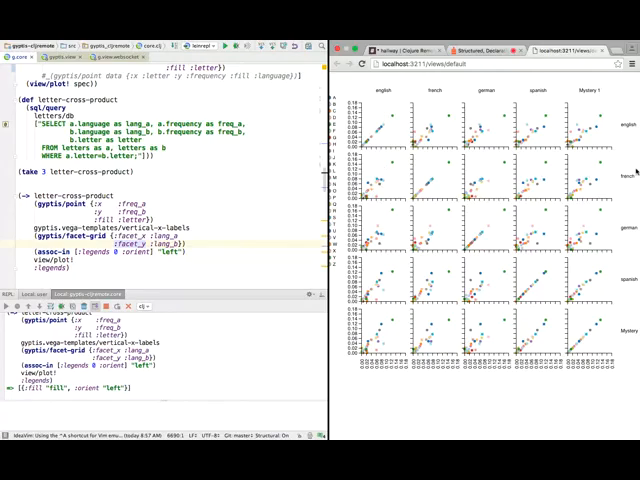
mouse_move(384, 170)
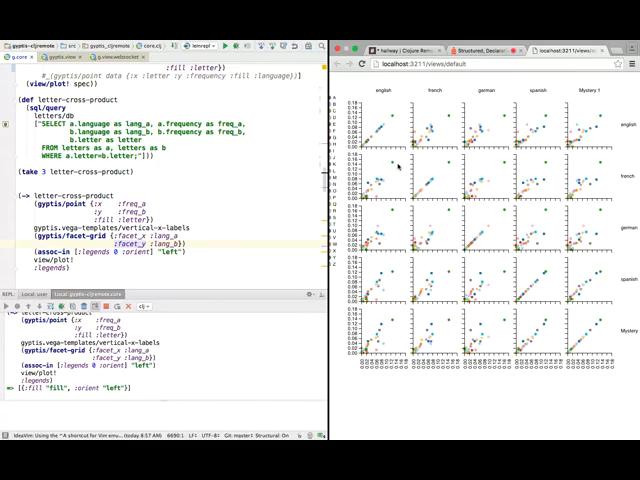
mouse_move(594, 76)
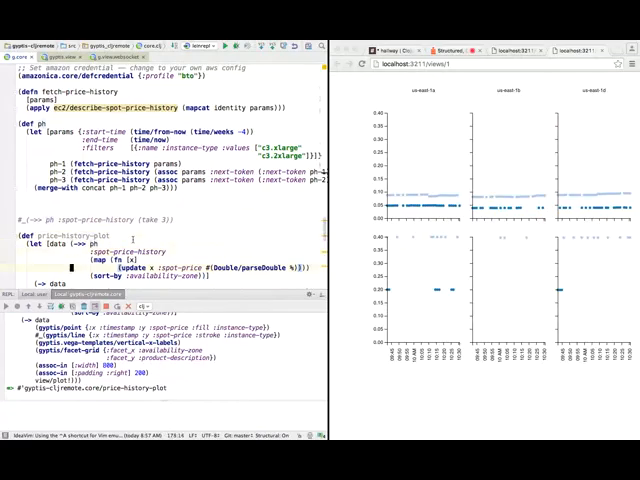
- Scroll to the faceted vega-lite spec producing the per-instance metric chart grid
scroll("down", 3)
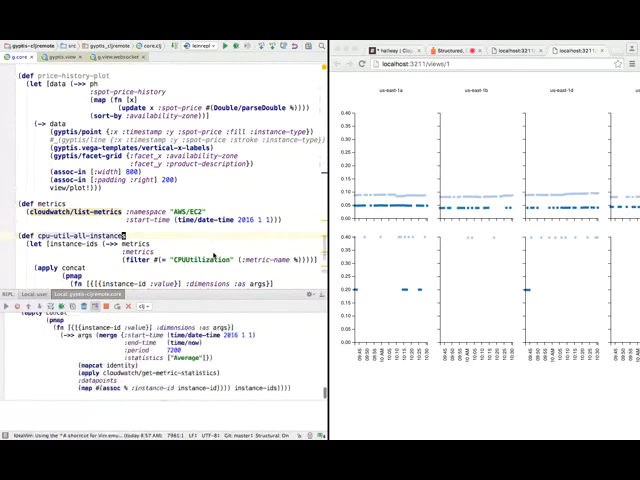
- Scroll to the averaged CPU-utilization line chart plotting code
scroll("down", 3)
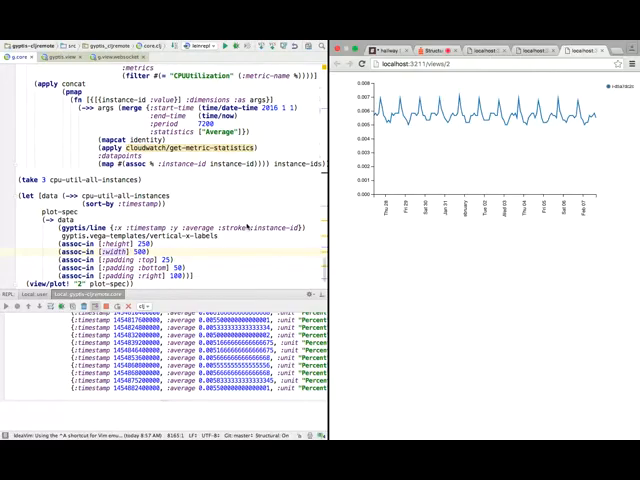
- Scroll past the charting code before switching to the Columns to aesthetics slide
scroll("down", 3)
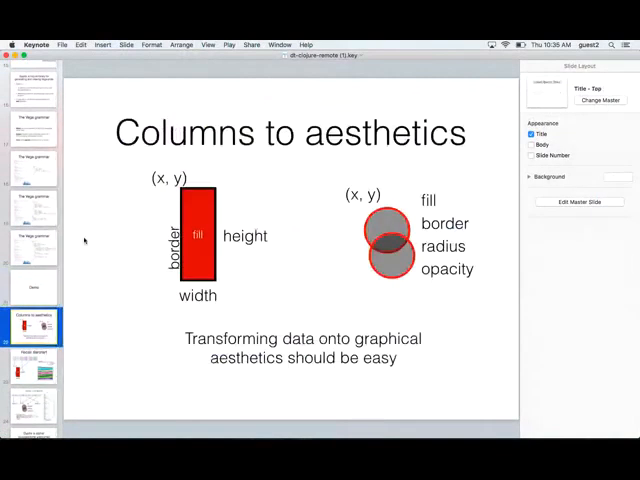
left_click(228, 44)
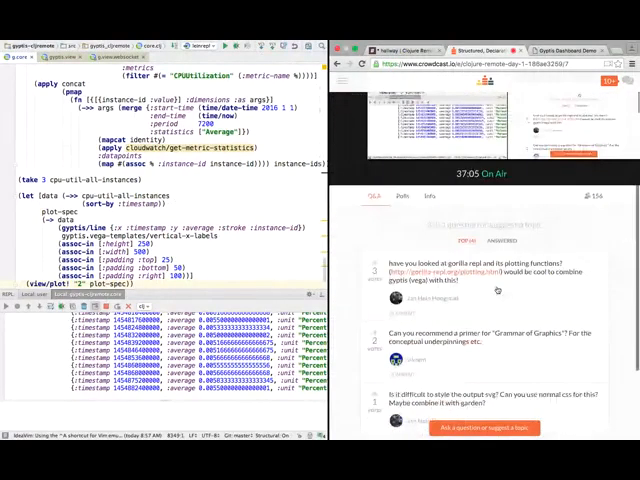
- Scroll through the submitted audience questions in the Crowdcast Q&A panel
scroll("down", 3)
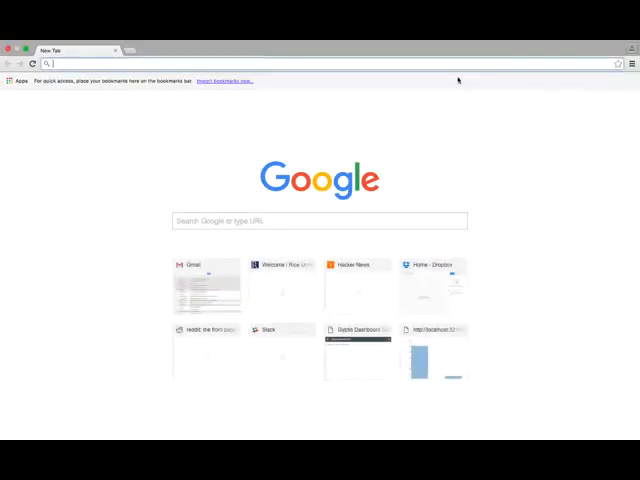
- Search 'ggplot2' and scroll the Amazon listing for ggplot2: Elegant Graphics for Data Analysis
type("ggplot2-Elegant-Graphics-Data-Analysis/dp/0387981403")
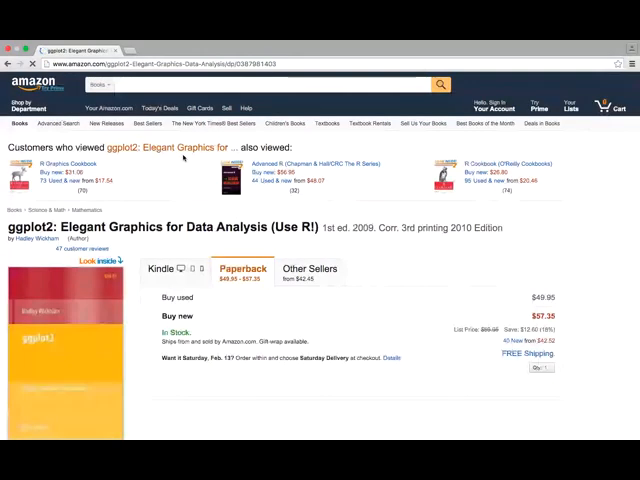
scroll("down", 3)
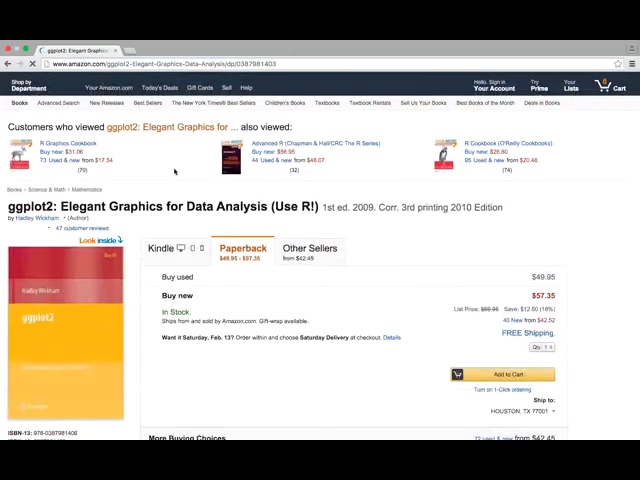
left_click(156, 296)
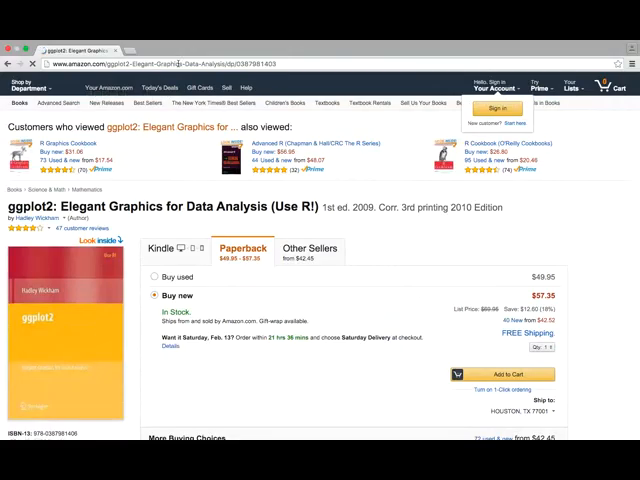
- Search 'grammar of graphics wilkins' to find the Grammar of Graphics book by Wilkinson
type("gram")
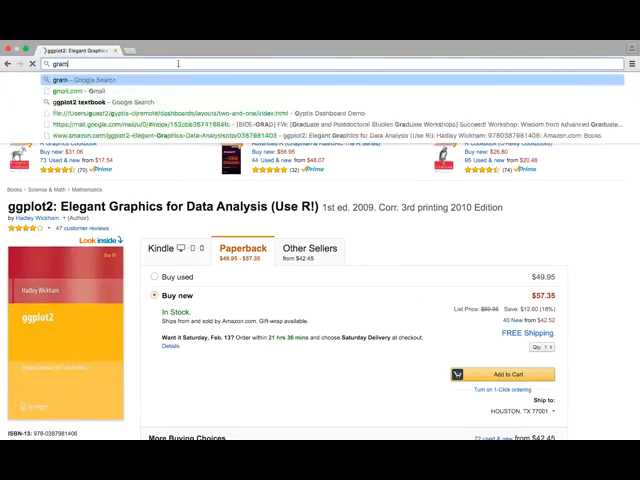
type("grammar of")
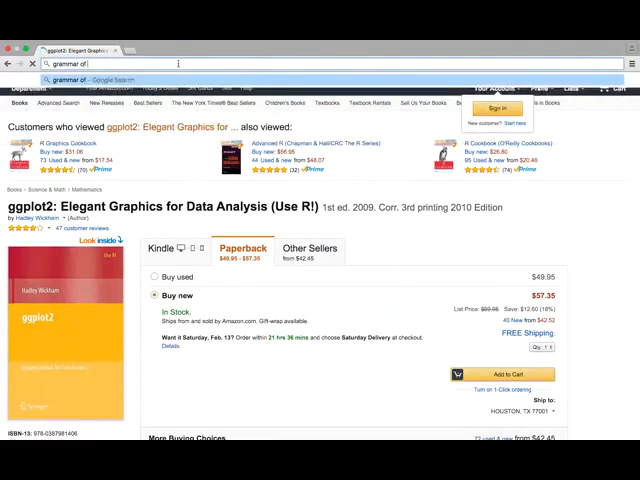
type("graphics wilkins")
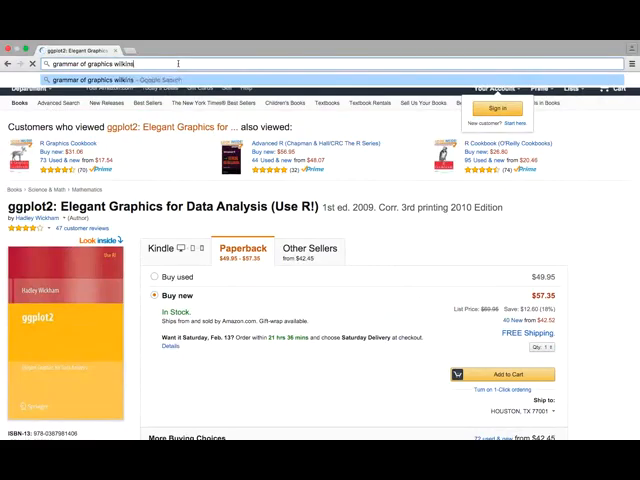